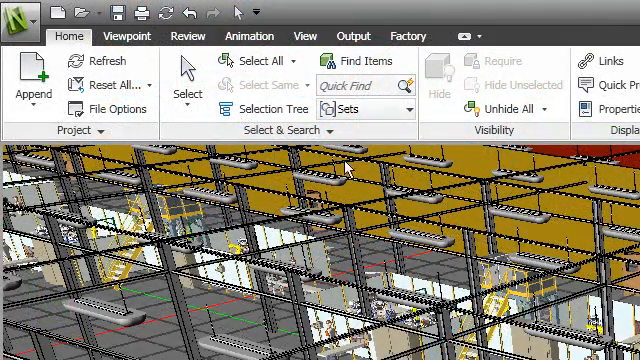
Show the Selection Tree and select the Rack_1:1 item.
click(267, 109)
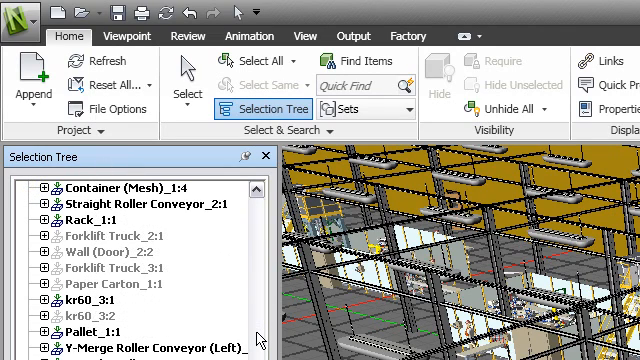
click(86, 219)
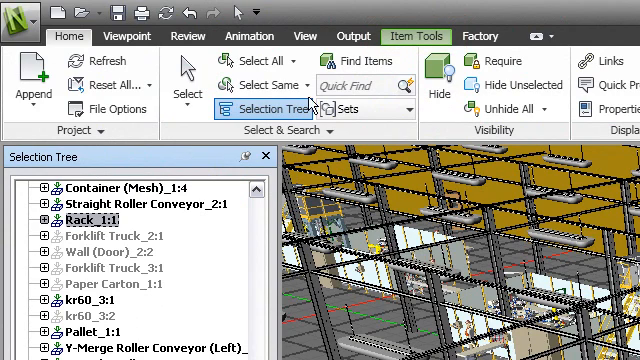
Send Rack_1:1 from the viewport to Inventor with SwitchBack.
click(412, 35)
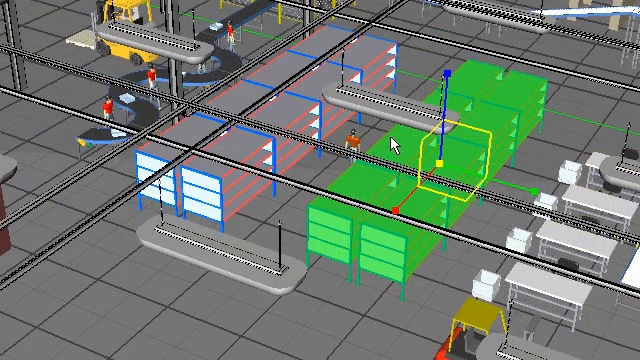
right_click(398, 143)
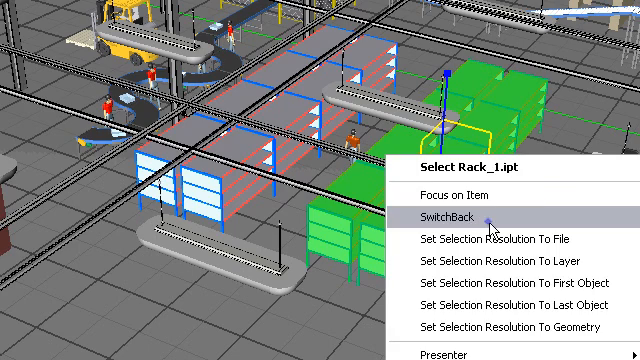
click(447, 214)
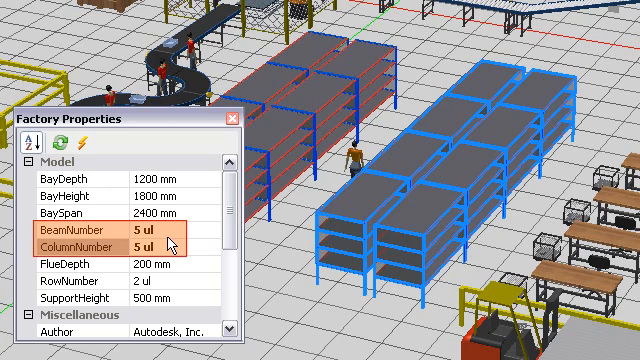
Edit the rack's ColumnNumber value in Factory Properties.
click(229, 117)
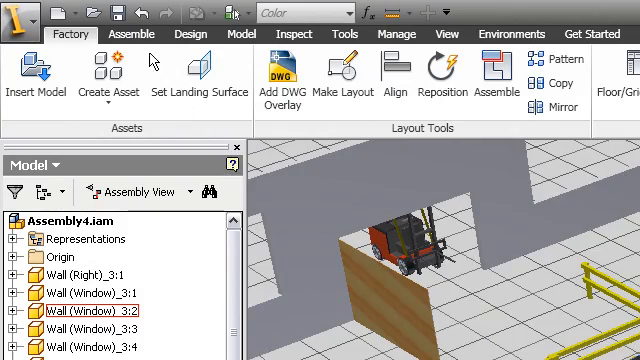
Save Assembly4.iam along with its two rack part files.
click(90, 11)
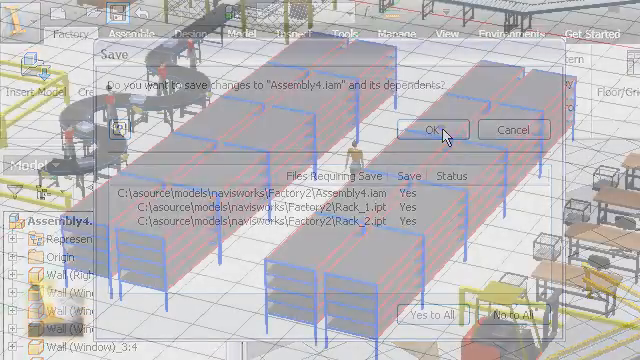
click(432, 130)
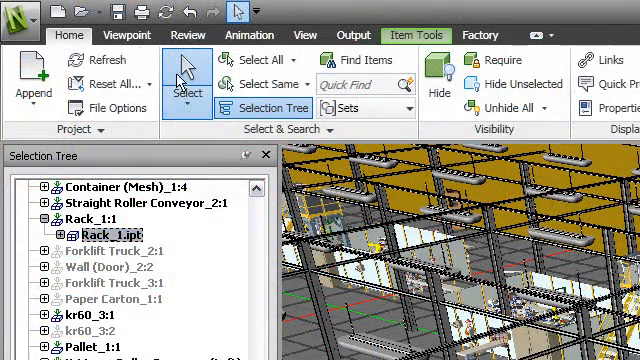
Refresh the Navisworks model to reload Assembly4.iam with the rack changes.
click(99, 60)
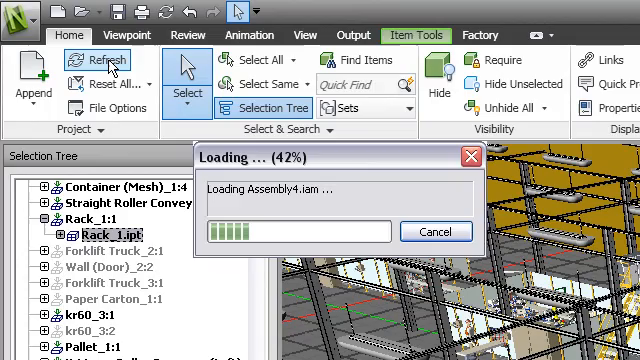